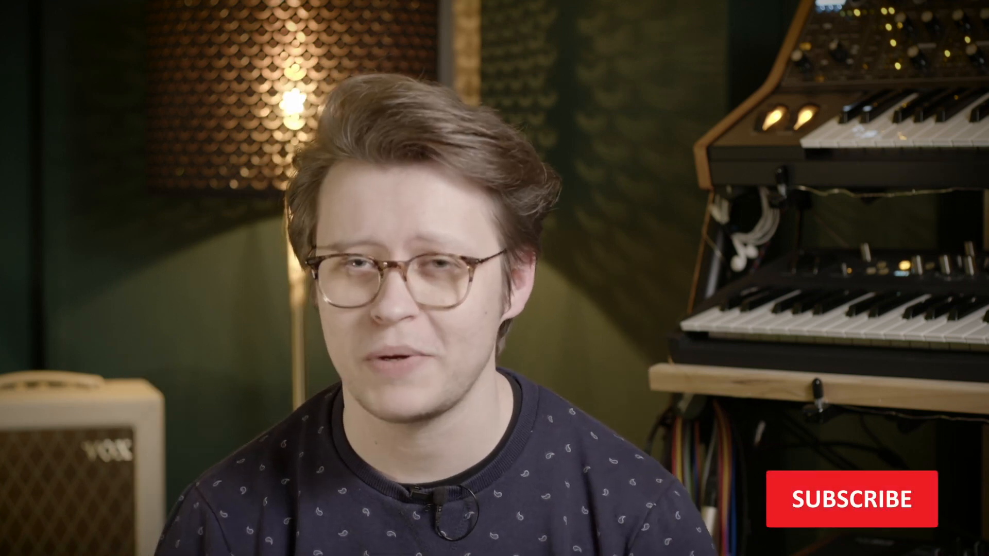
pyautogui.click(851, 499)
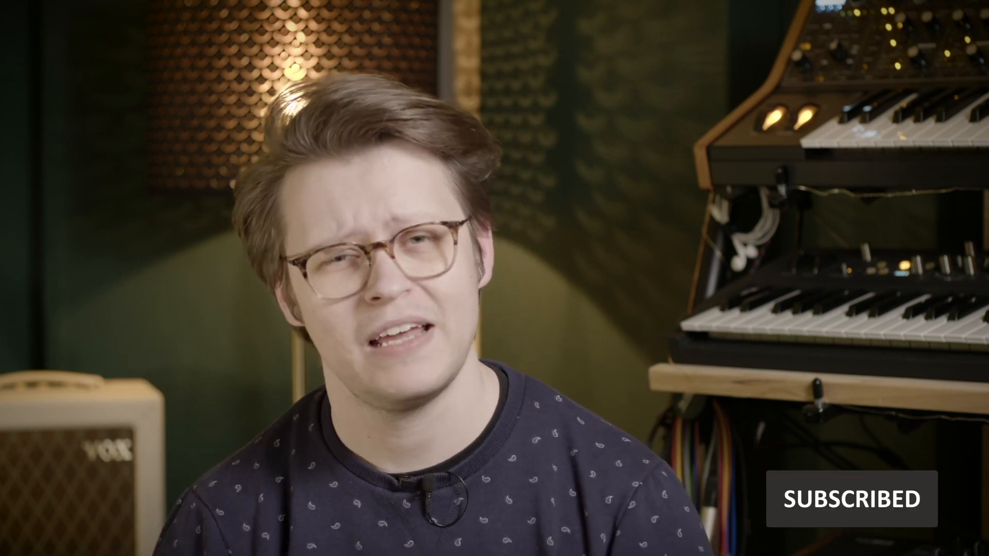